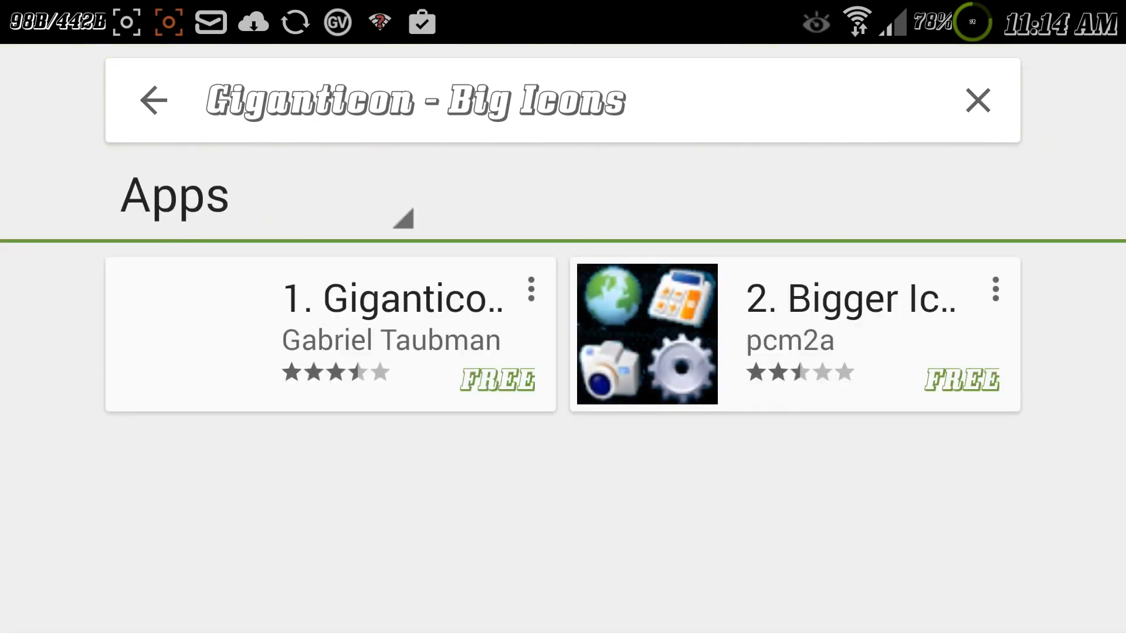
Install Giganticon - Big Icons from the Play Store and accept its requested permissions
click(392, 300)
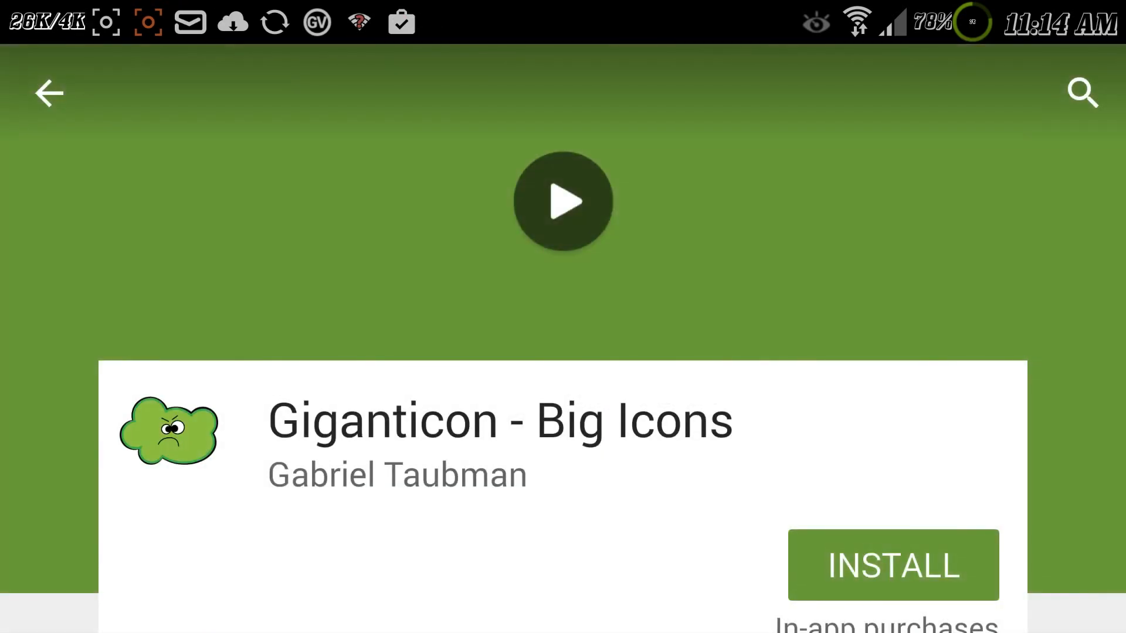
click(894, 565)
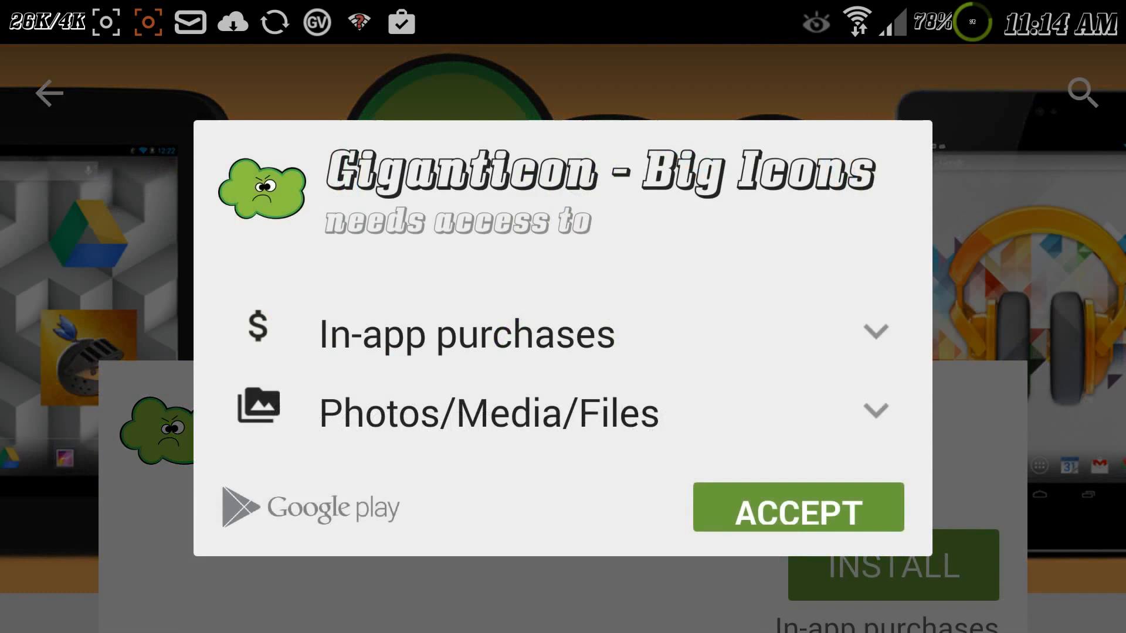
click(799, 508)
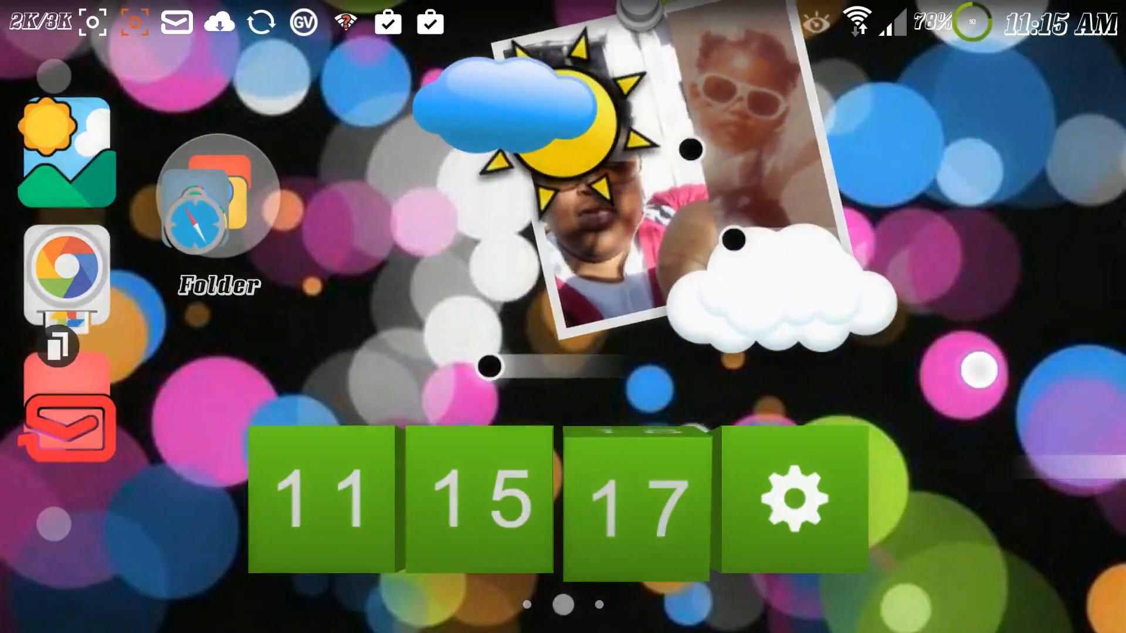
Add the Giganticon widget via Widgets > Giganticon, always allowing TSF Shell to create widgets
click(794, 506)
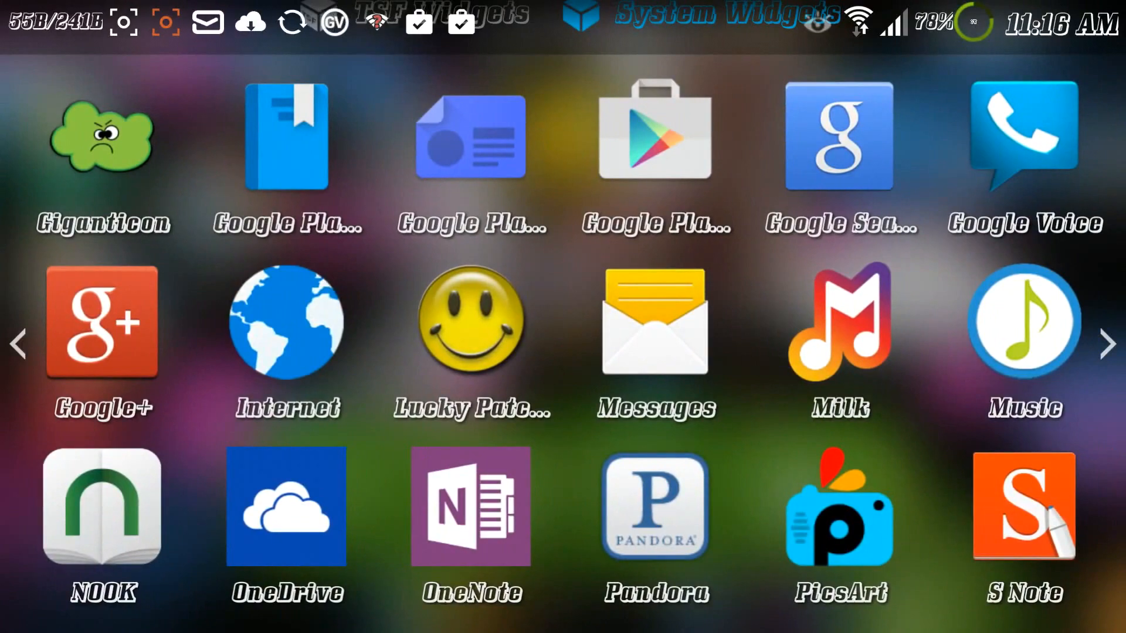
click(96, 136)
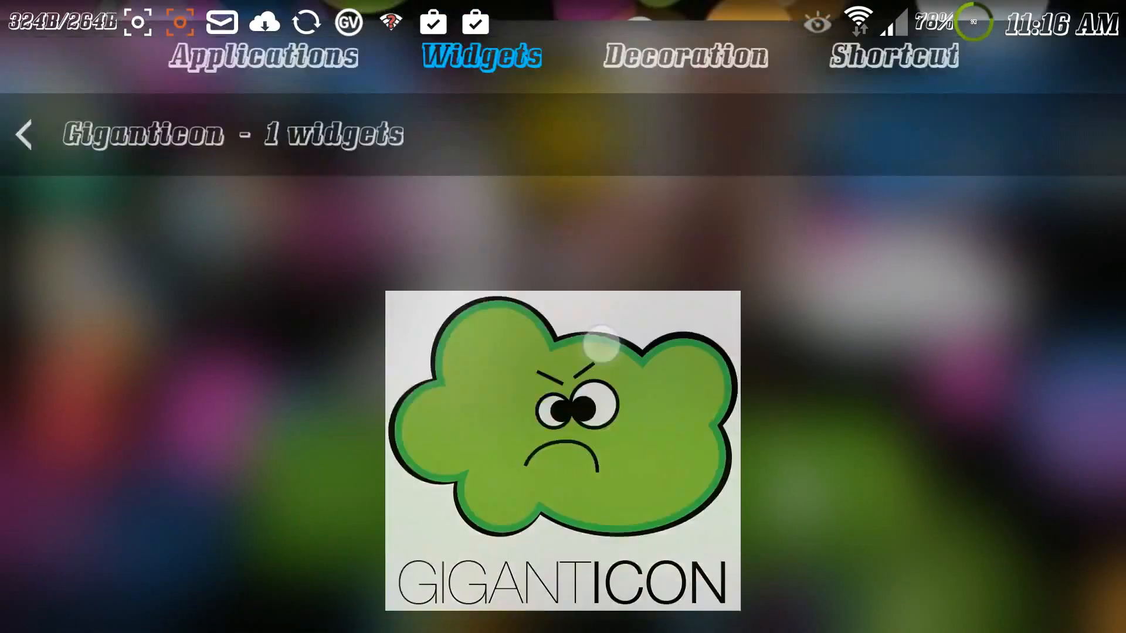
click(562, 432)
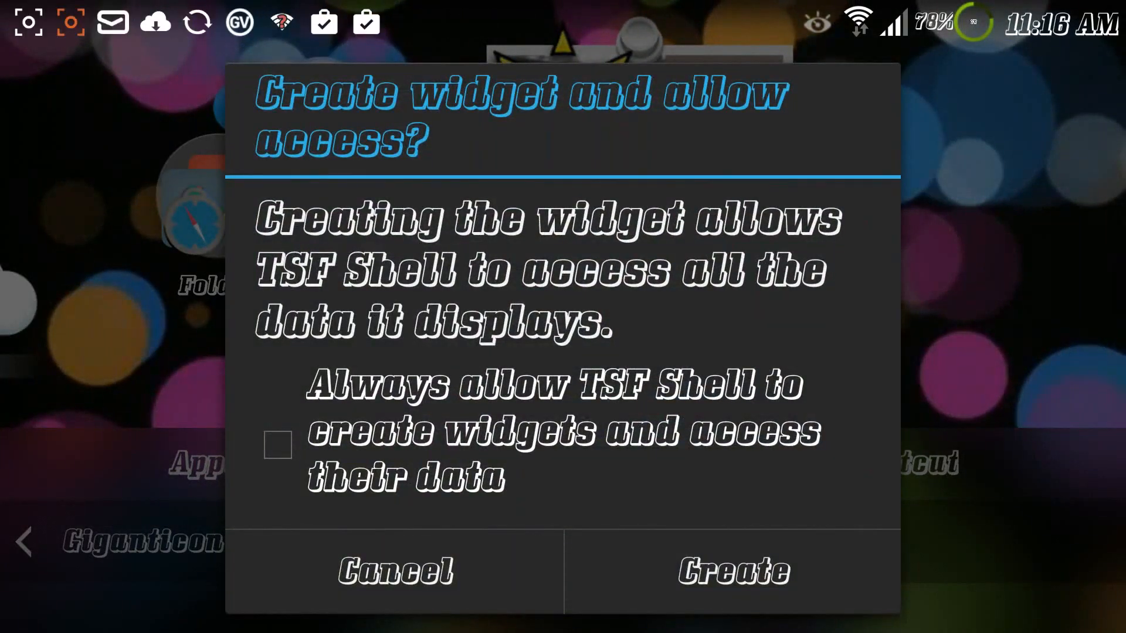
click(282, 457)
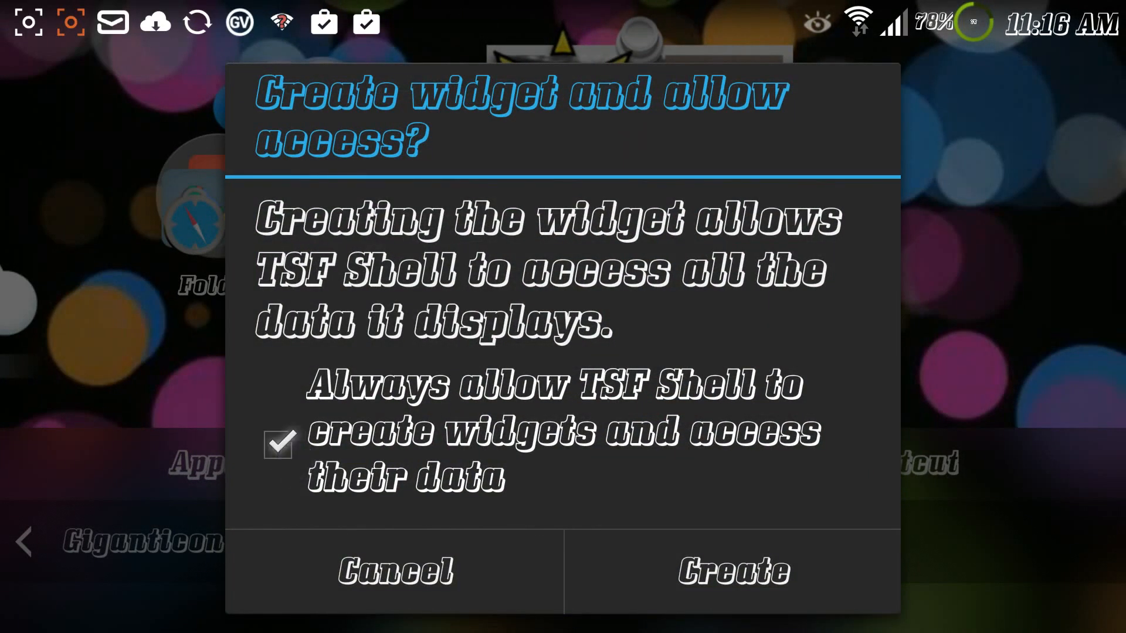
click(731, 571)
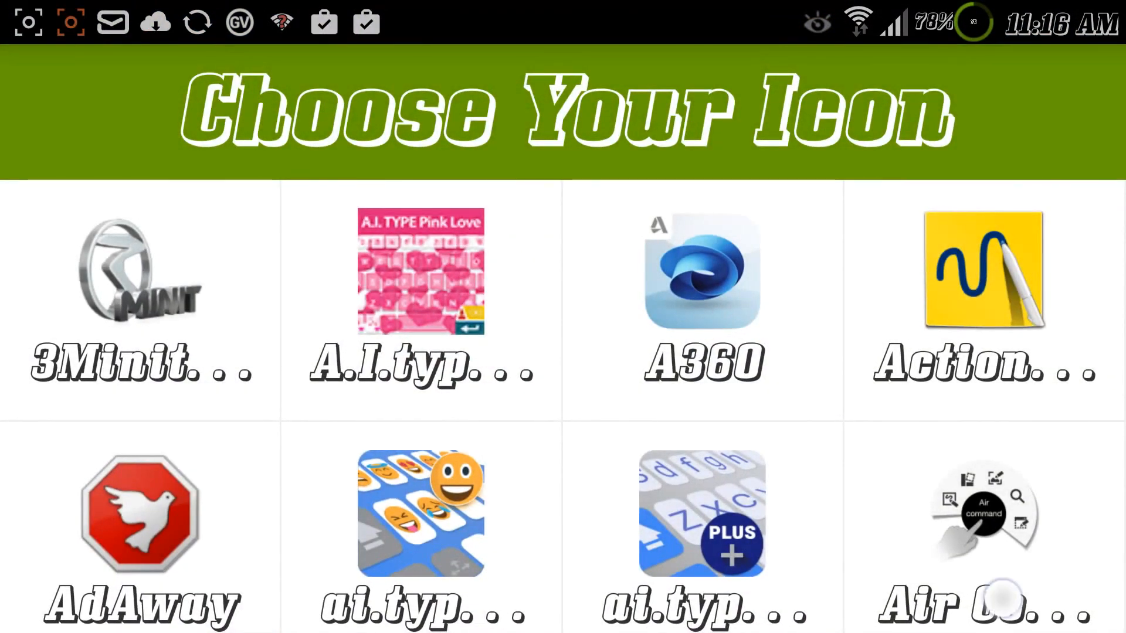
scroll(down, 3)
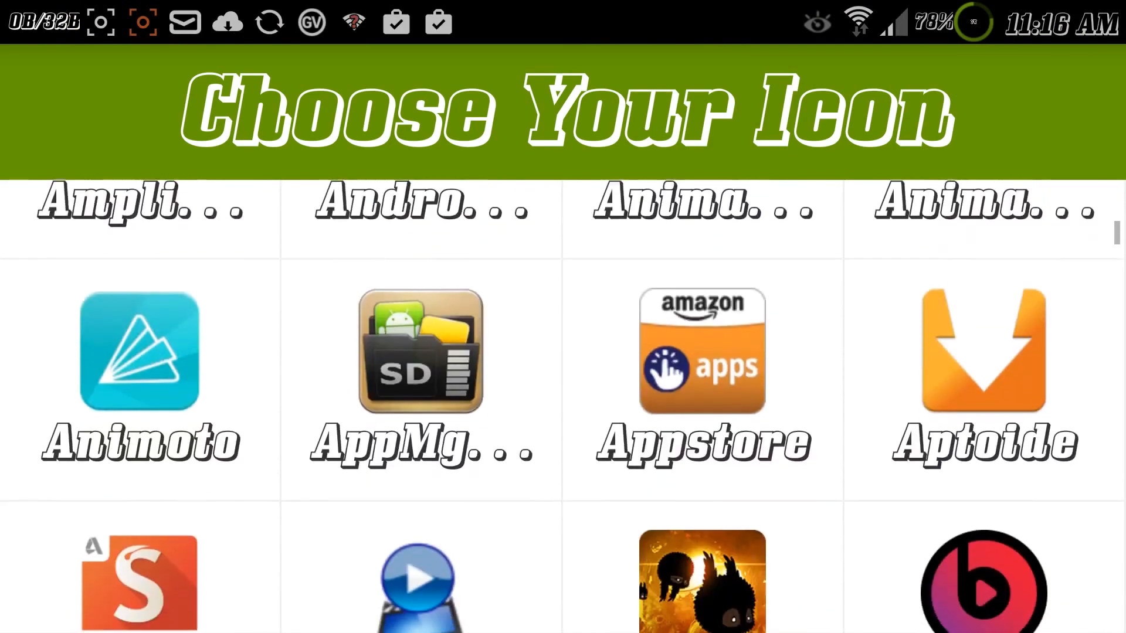
scroll(down, 3)
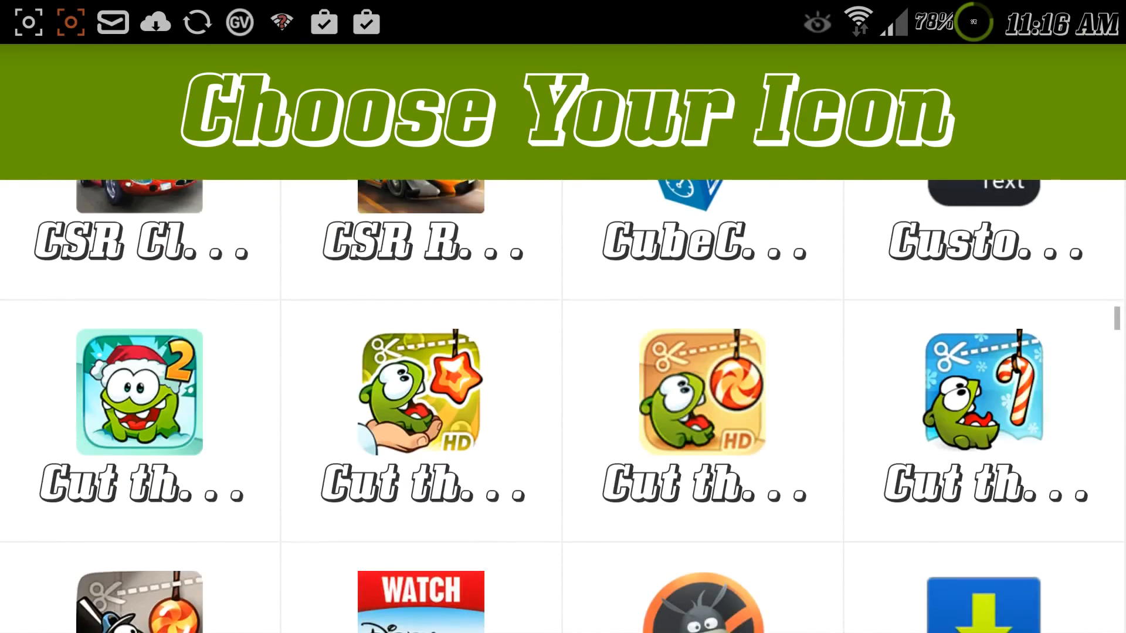
scroll(down, 3)
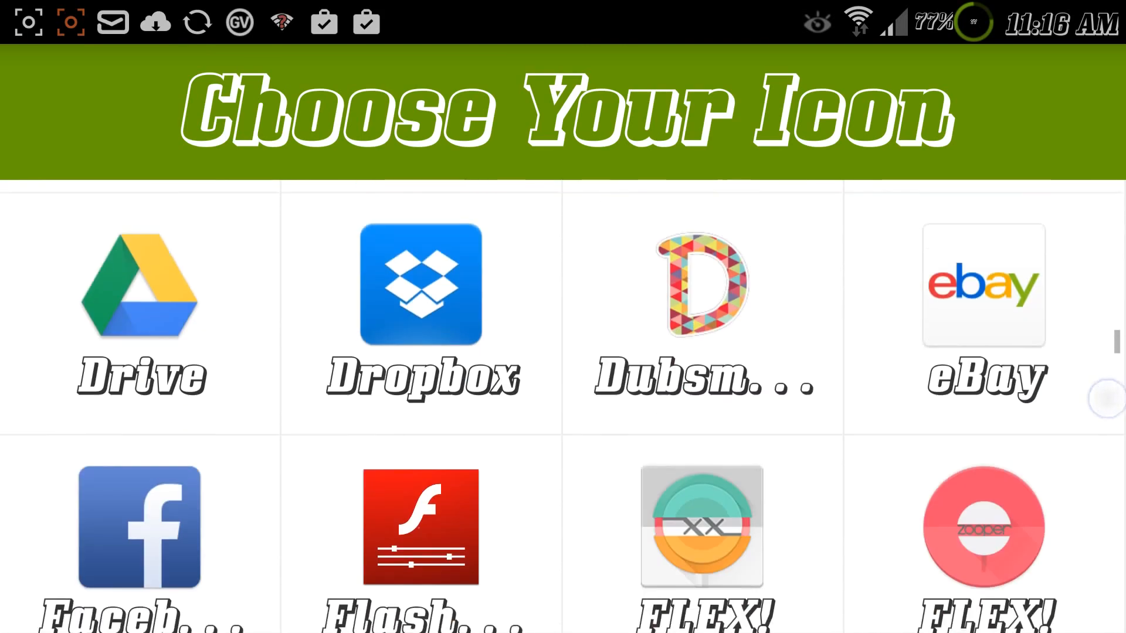
scroll(down, 3)
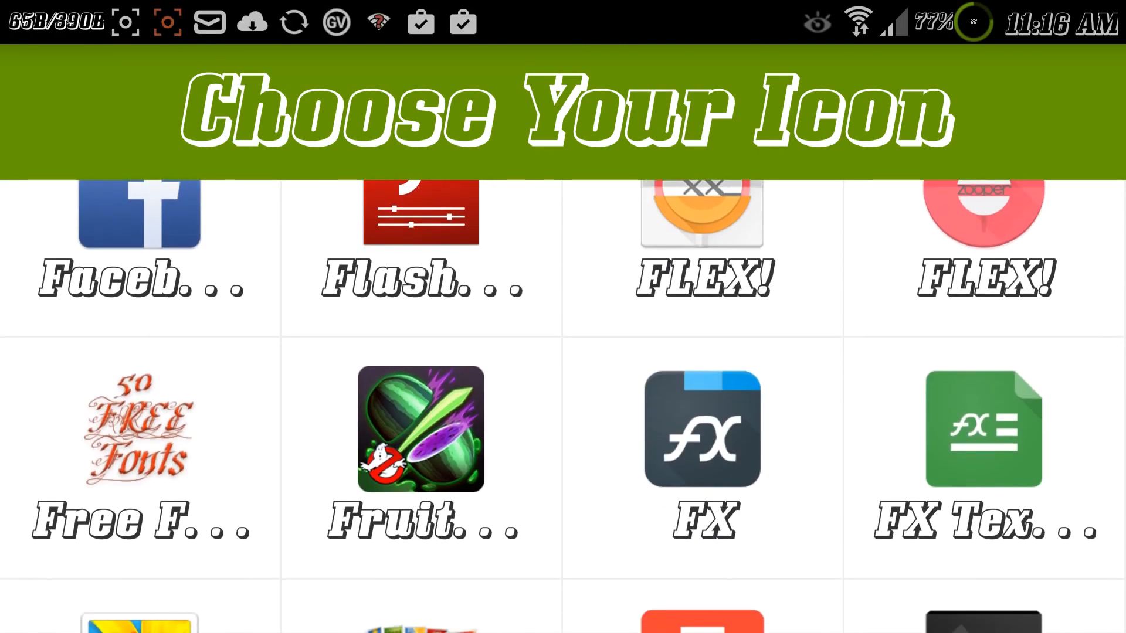
scroll(down, 3)
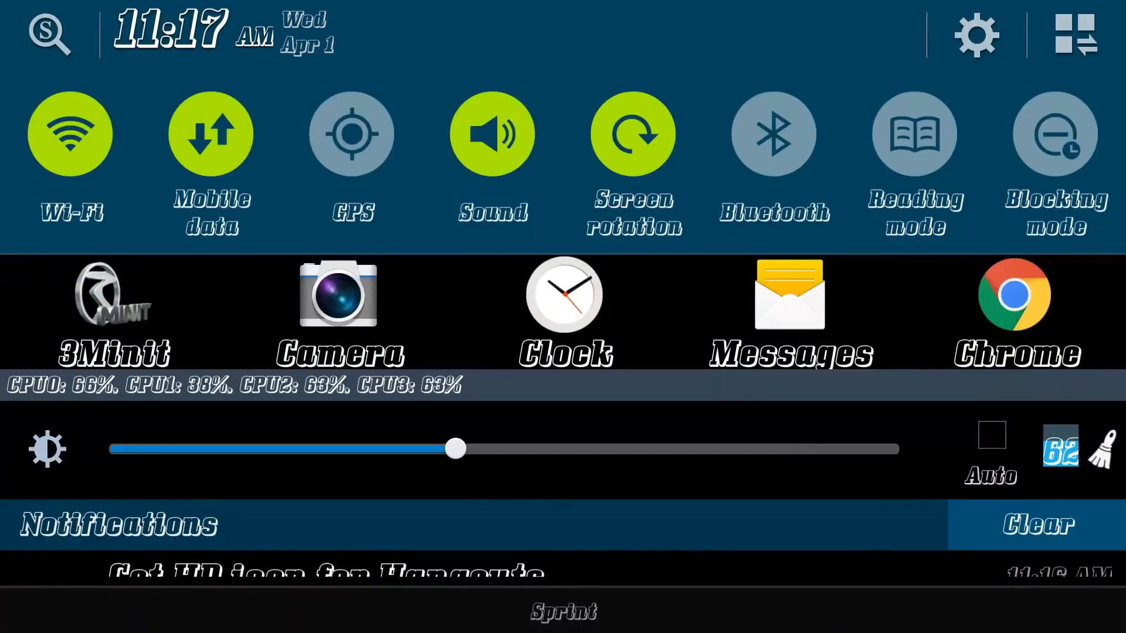
Pull down the shade to reach the 'Get HD icon for Hangouts' notification
scroll(down, 3)
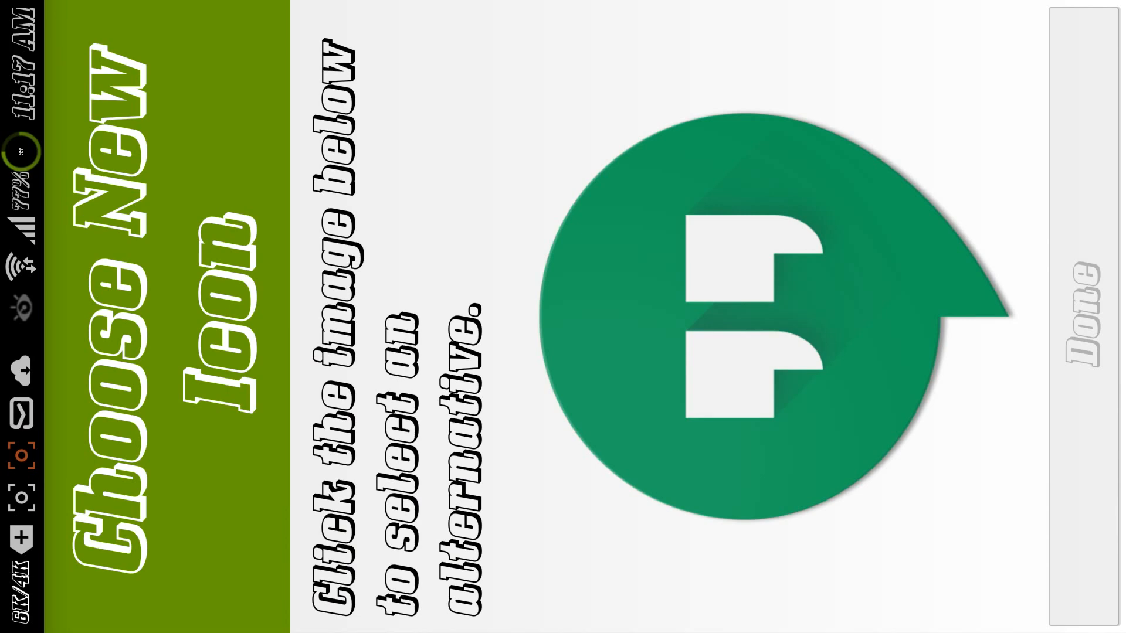
Choose a new Hangouts image and select BlackPOP from the picture list
click(775, 319)
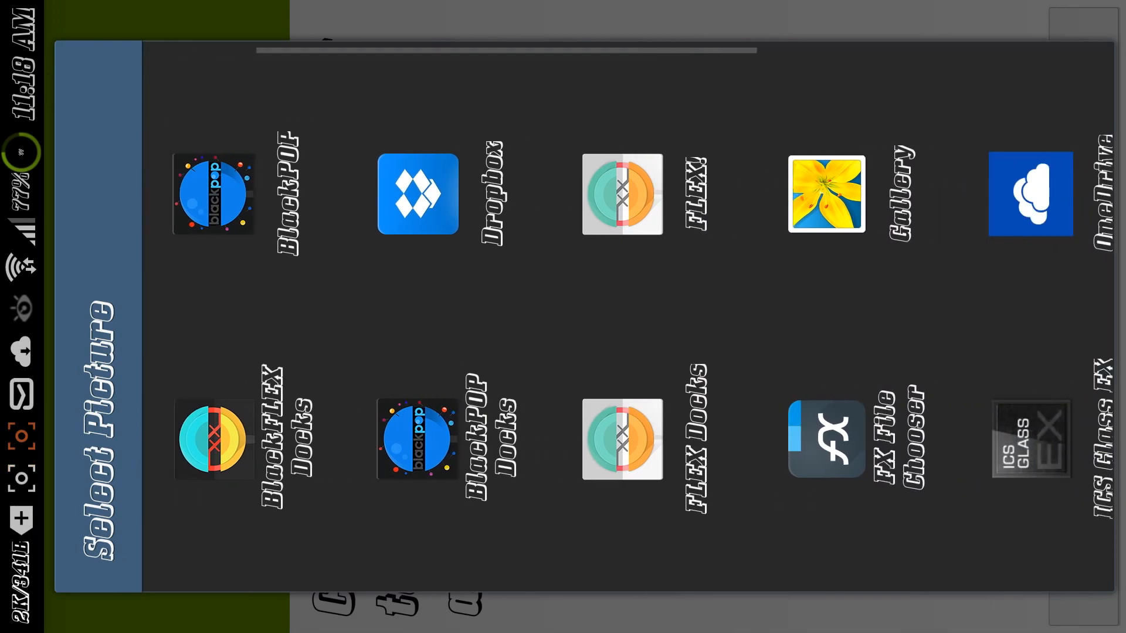
scroll(right, 3)
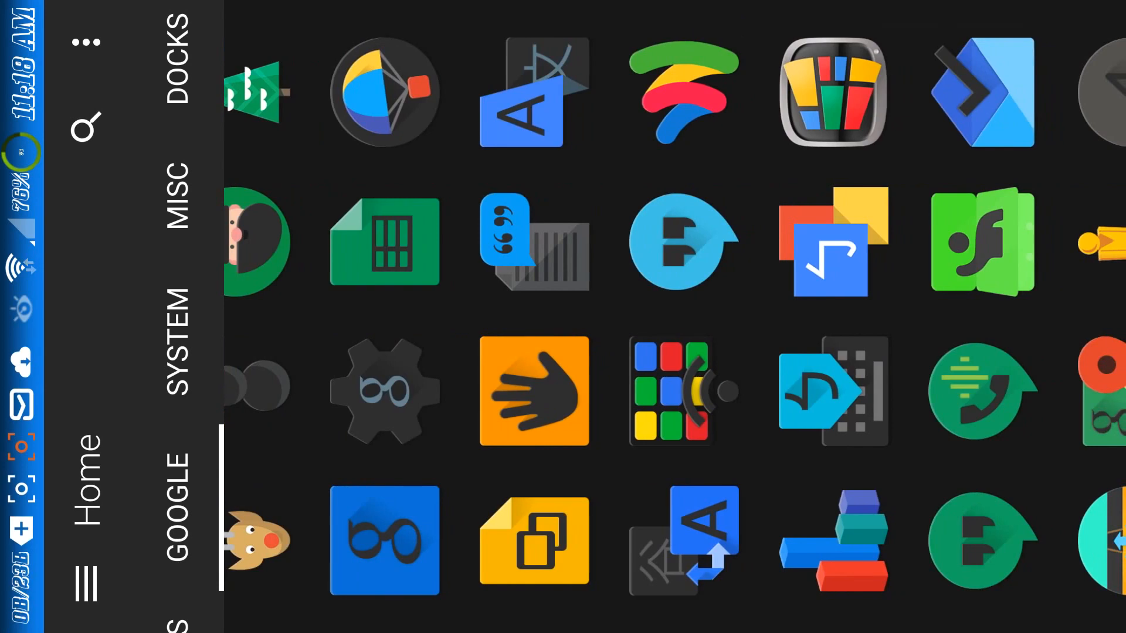
Pick the green Hangouts icon from BlackPOP's GOOGLE tab
click(681, 245)
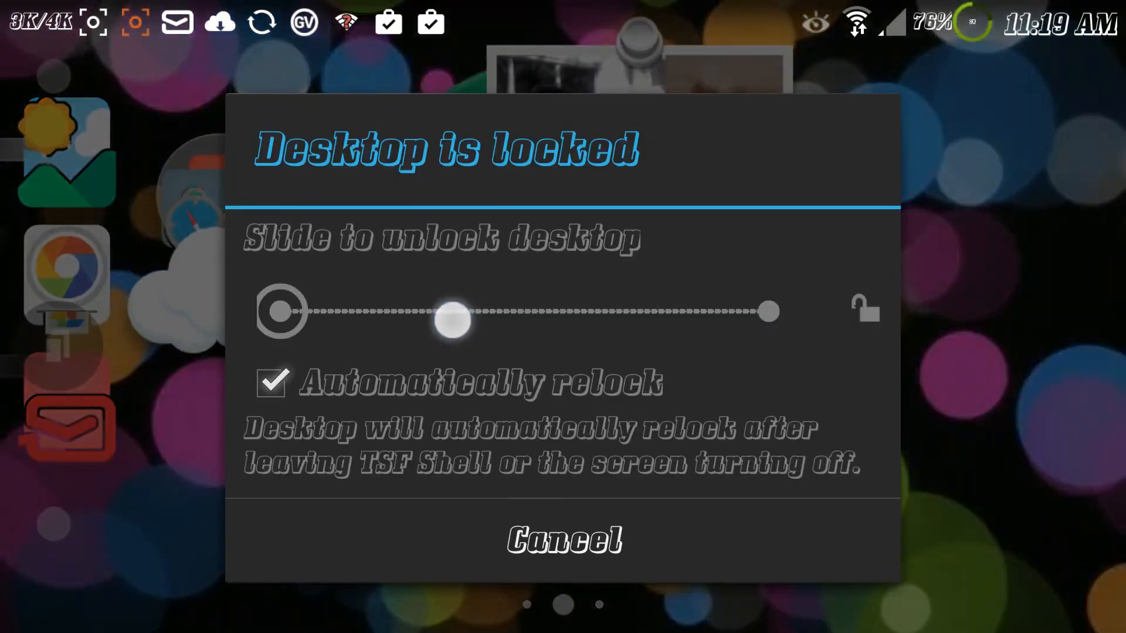
Slide the 'Desktop is locked' slider right to enter screen edit mode
drag(456, 321, 769, 311)
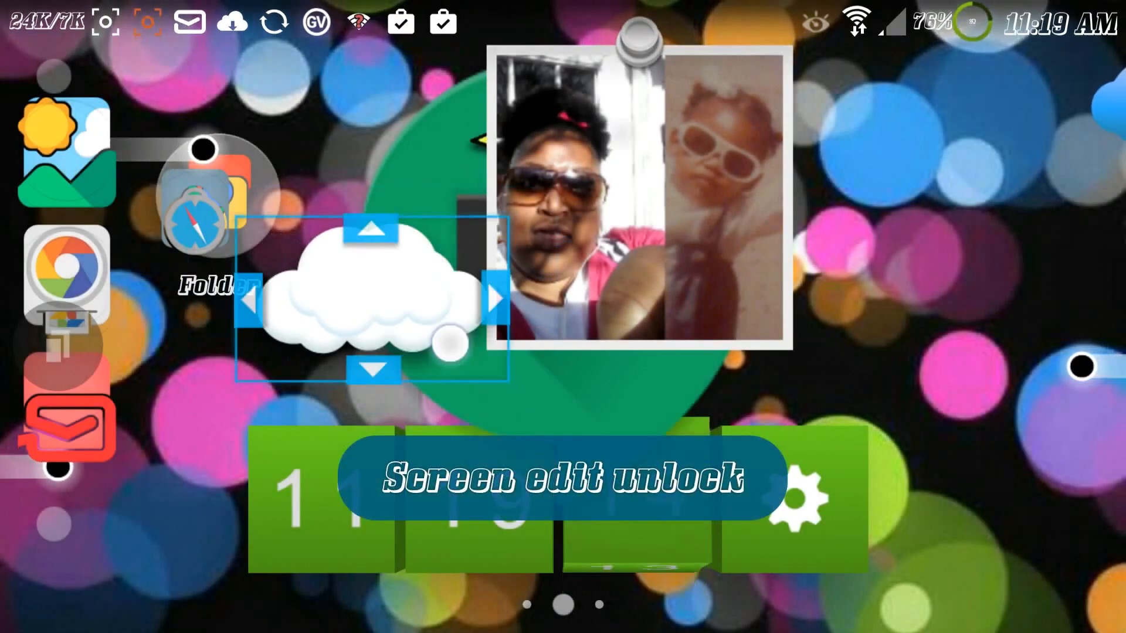